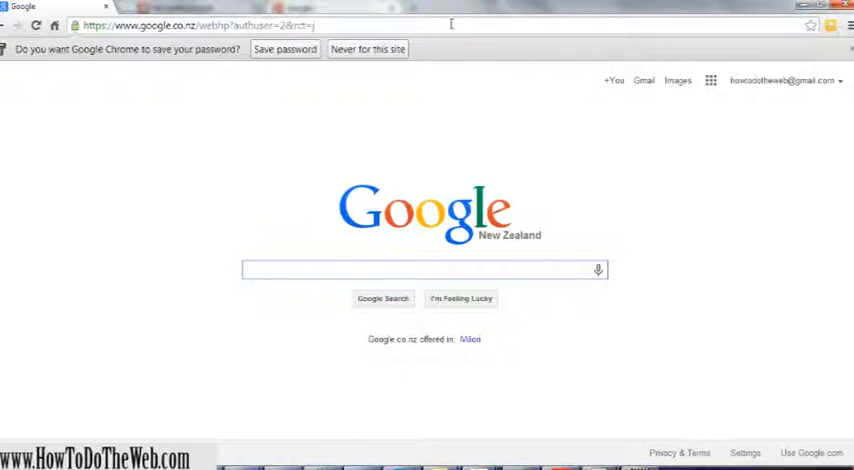
mouse_move(748, 80)
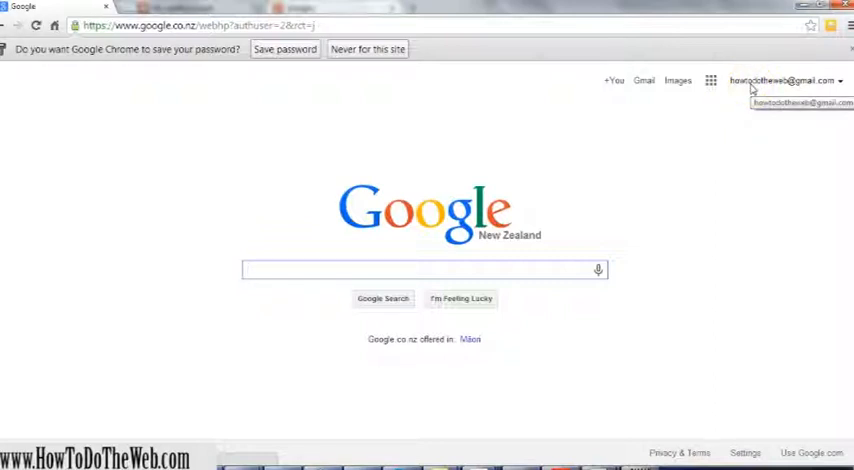
Step: Start entering the plus.google.com address in Chrome's address bar
click(420, 270)
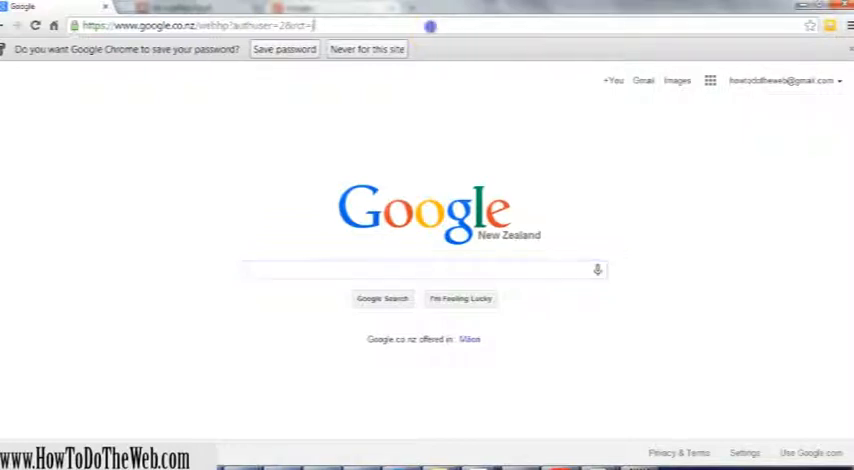
click(200, 25)
text(pl)
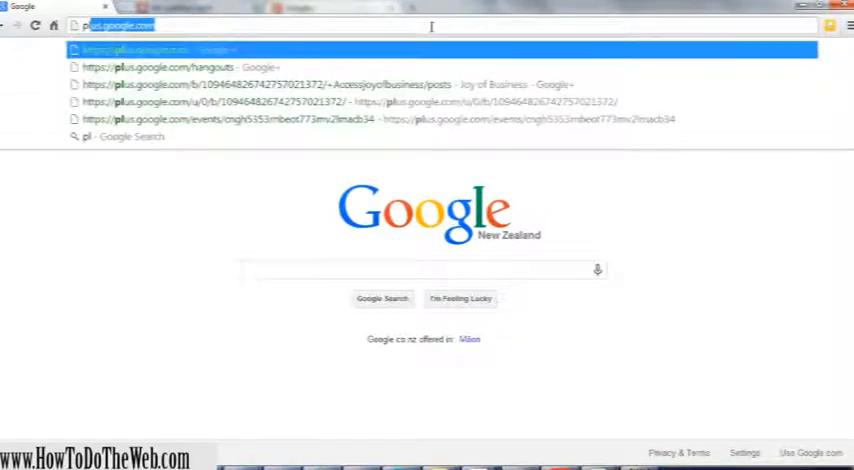
Step: Load the Google+ home stream and bring up the account and page switcher
click(135, 49)
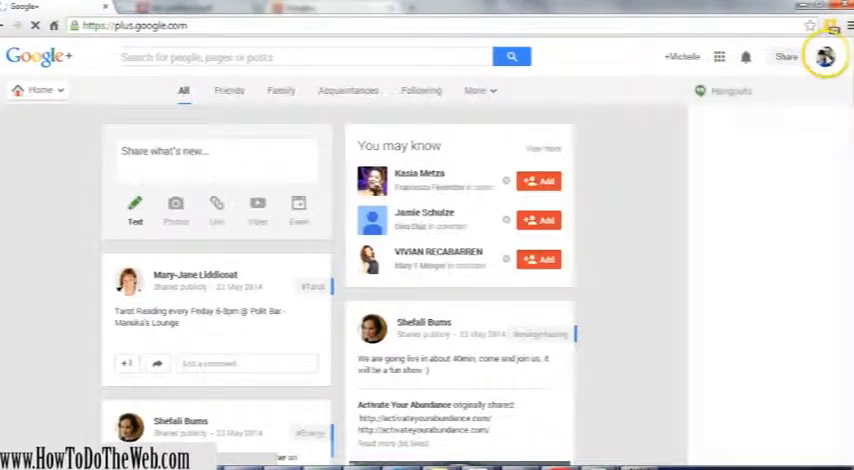
click(824, 56)
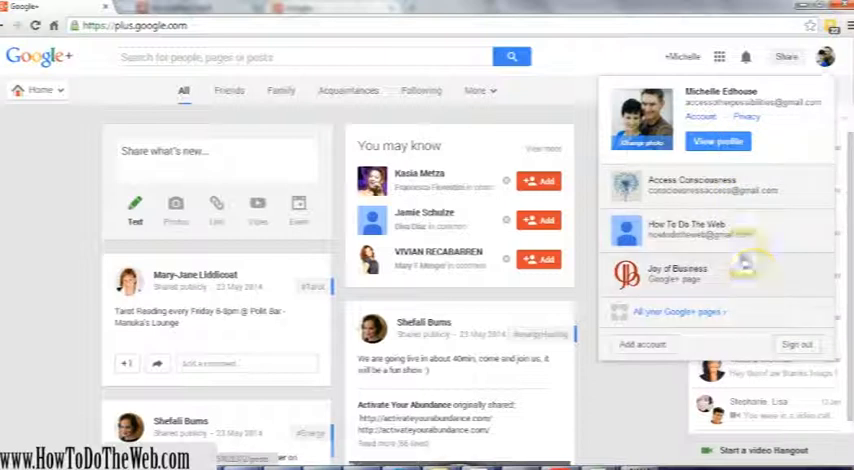
mouse_move(733, 245)
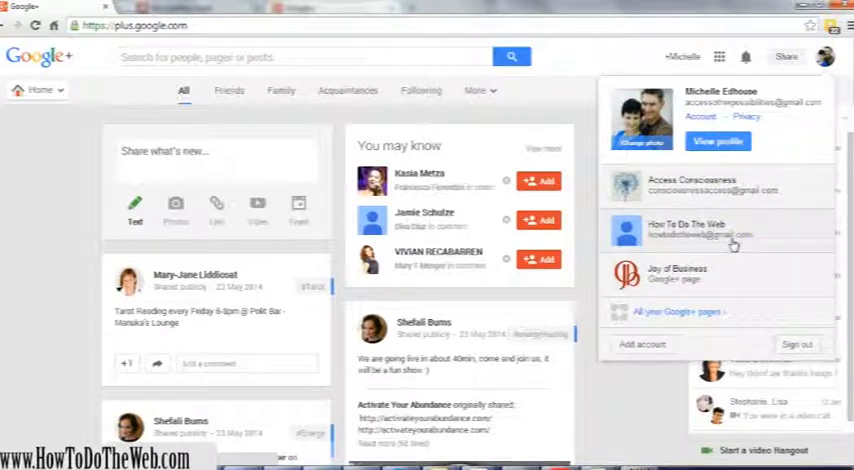
Step: Act as the How To Do The Web page and scroll its dashboard
click(686, 231)
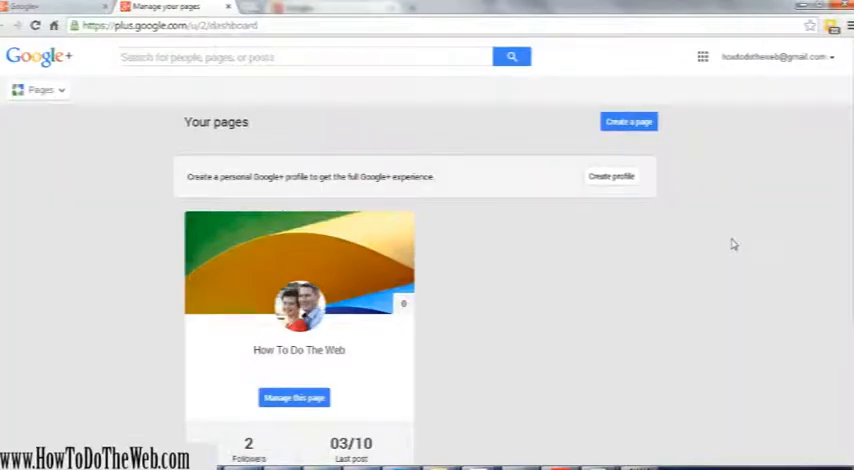
mouse_move(640, 261)
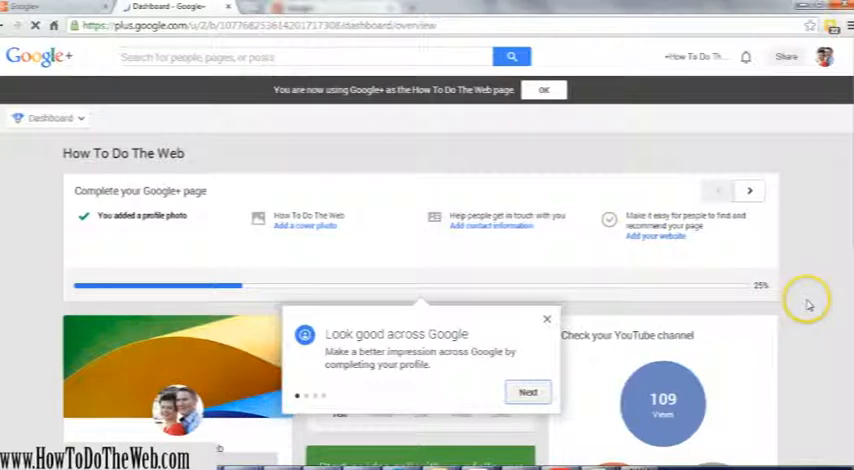
scroll(down, 3)
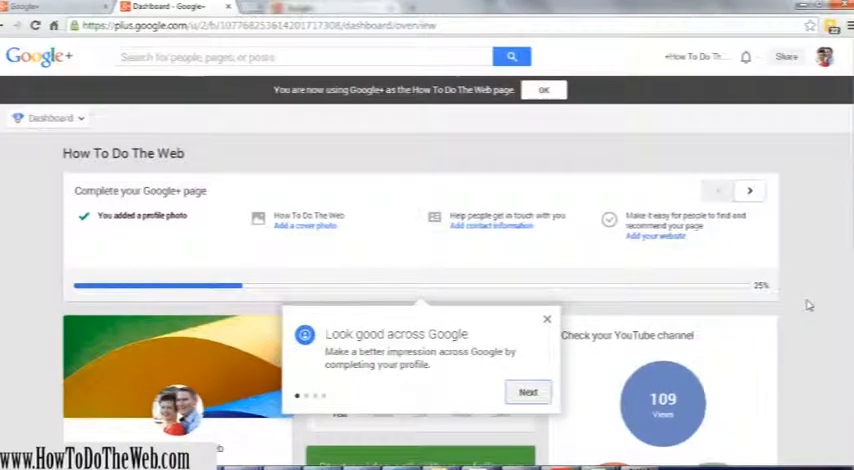
mouse_move(516, 161)
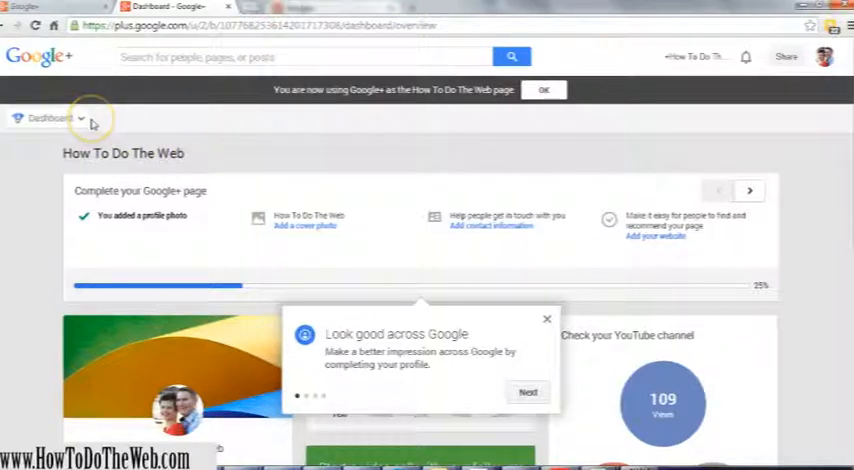
Step: Go to the page's Hangouts section via the Dashboard dropdown and browse it
click(80, 118)
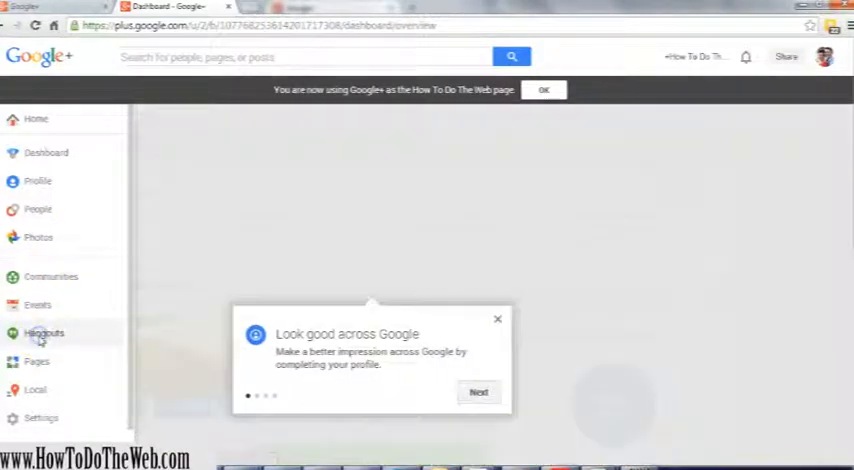
click(44, 333)
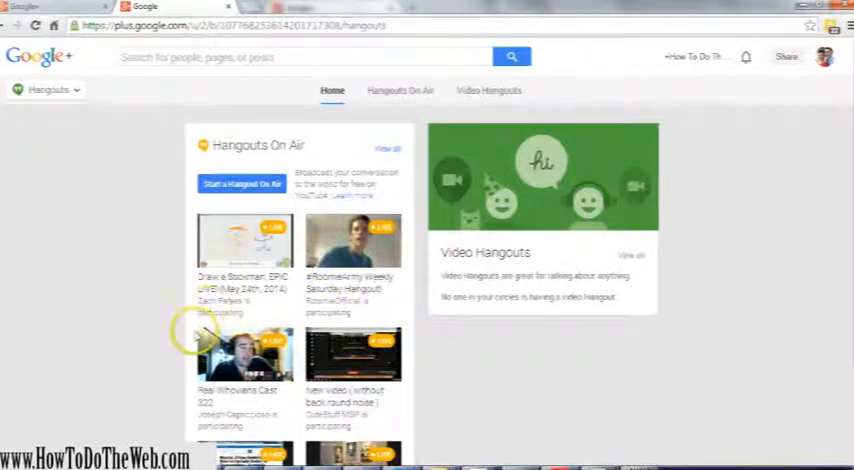
mouse_move(287, 417)
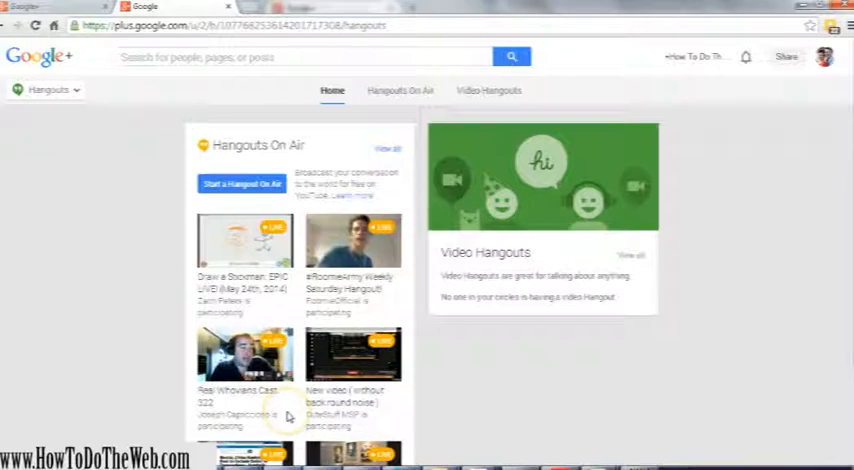
mouse_move(390, 328)
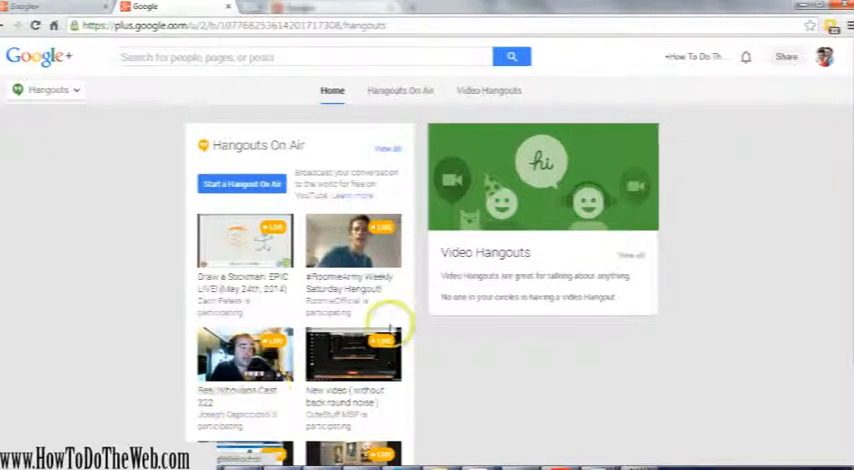
mouse_move(285, 287)
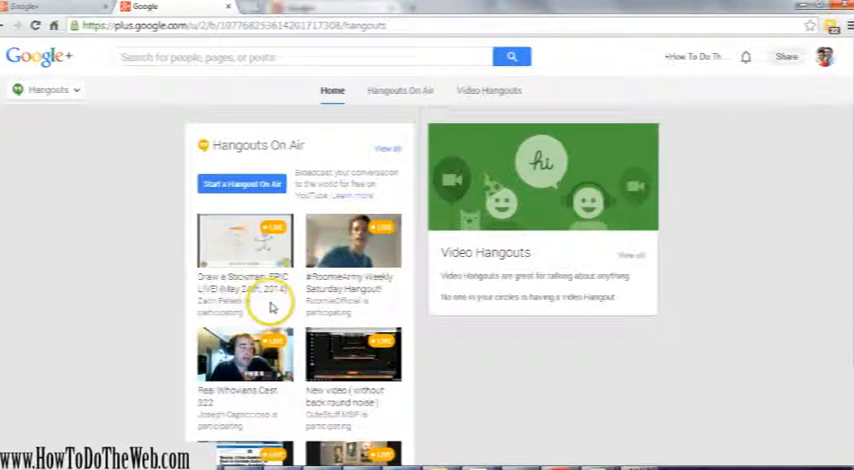
scroll(down, 3)
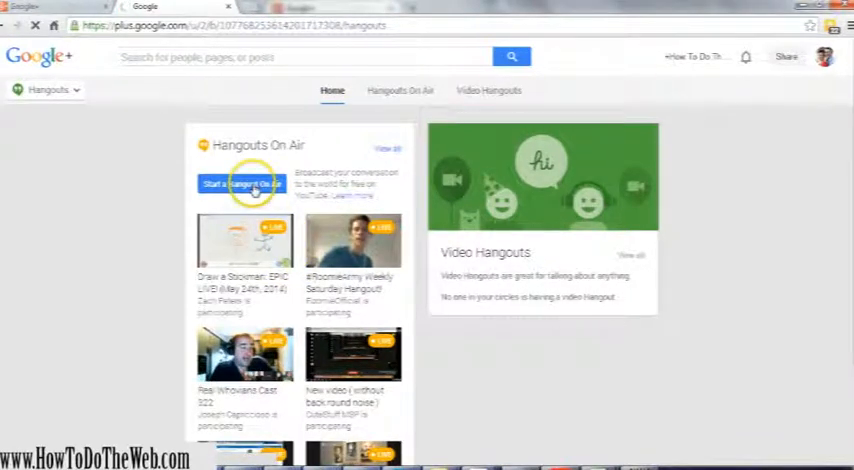
Step: Begin a Hangout On Air named 'Hangout to Show You How'
click(240, 184)
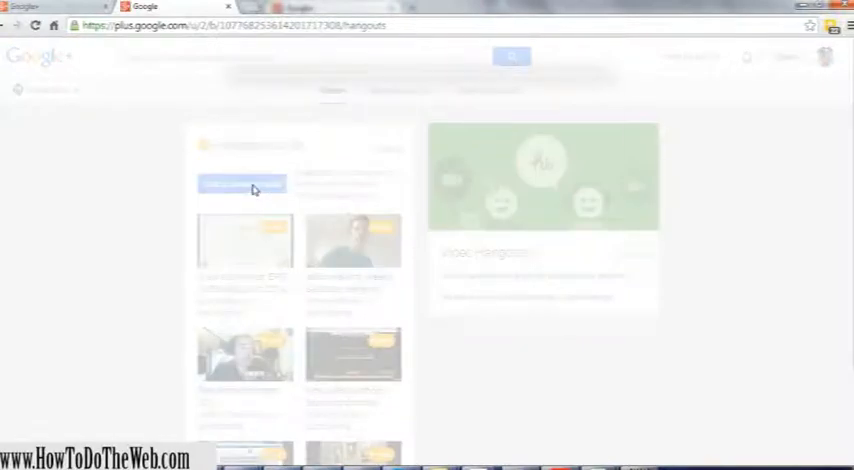
click(241, 185)
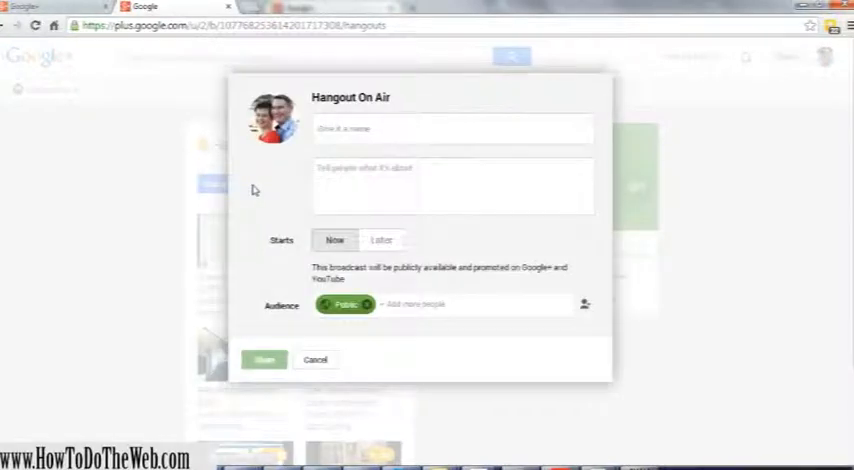
click(452, 128)
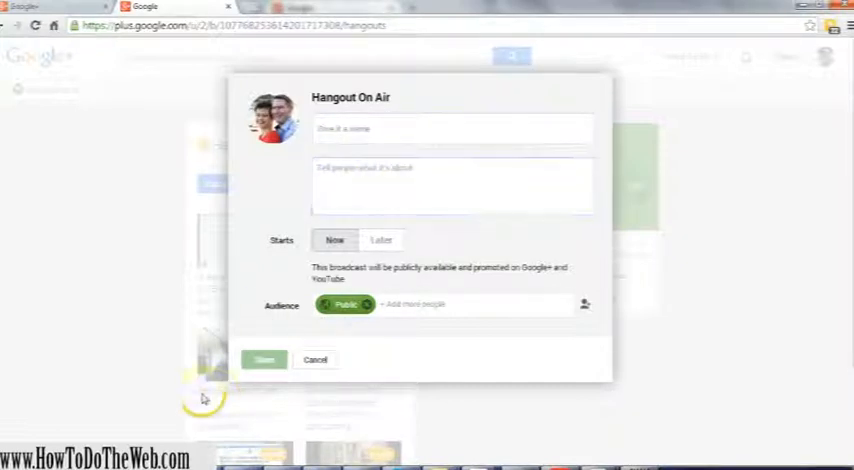
text(Hangout to Show You How)
text(This Live Google Hangout was created for demonstration purposes while making a video of how to make a Live Google Hangout.  The final videos will be available on www.HowToDoTheWeb.com)
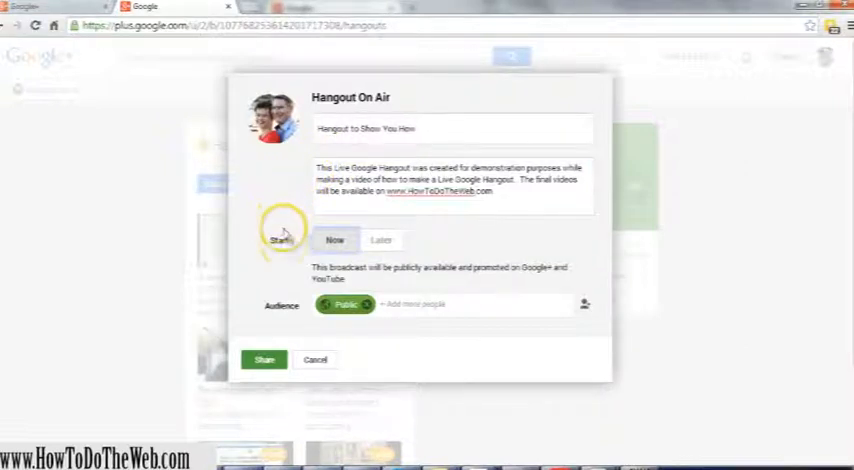
Step: Schedule the hangout for May 25, 2014 at 7:00 PM, New Zealand time
click(334, 239)
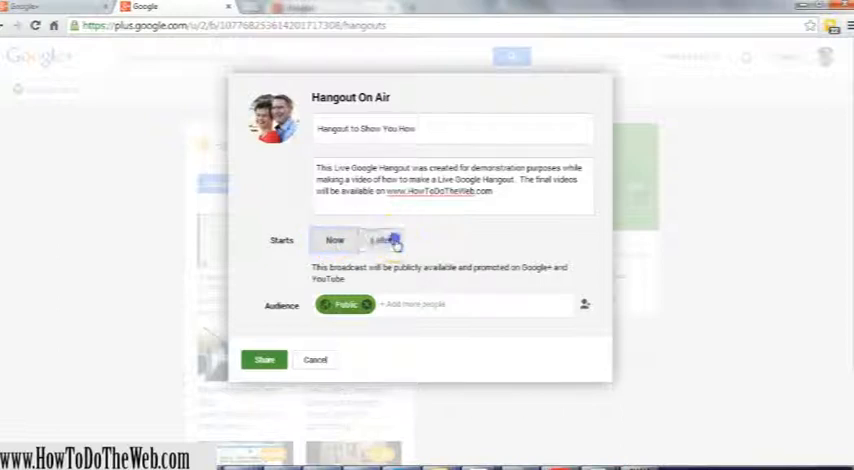
click(382, 240)
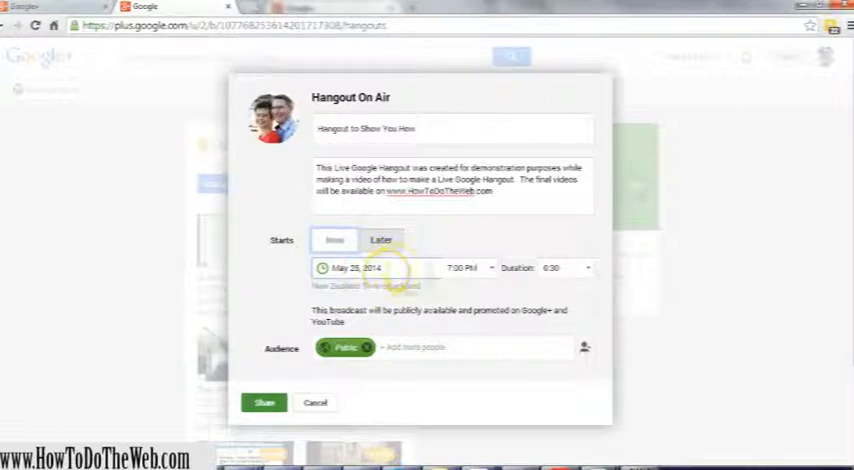
click(360, 267)
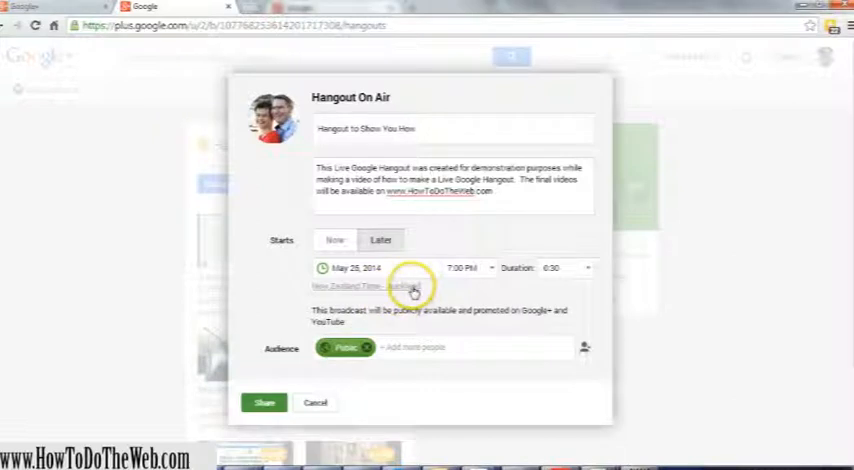
click(390, 287)
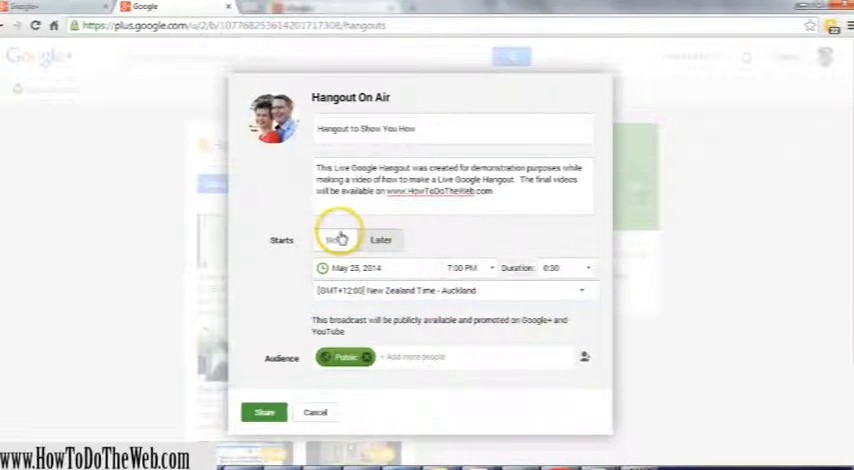
Step: Change the hangout's start from Later back to Now
click(334, 239)
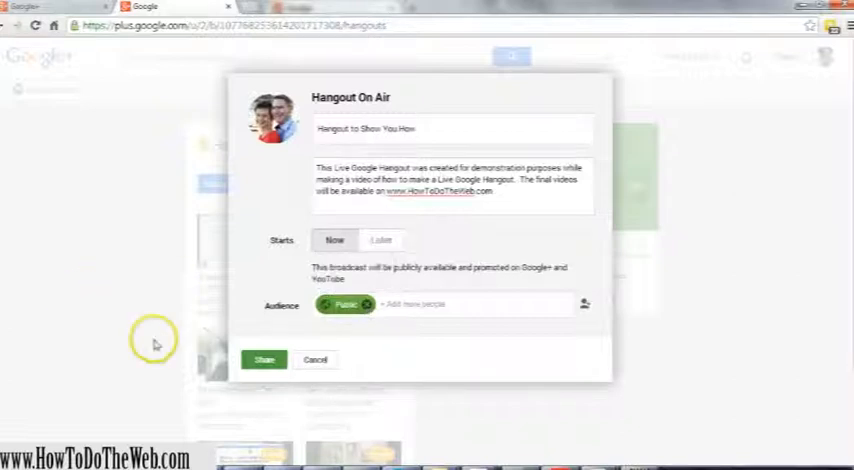
mouse_move(208, 278)
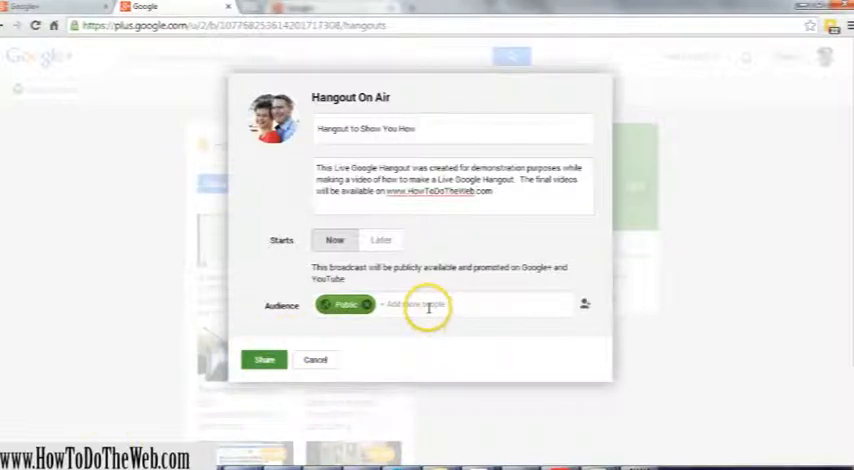
Step: Add a matching contact to the public audience and share the Hangout On Air
click(428, 307)
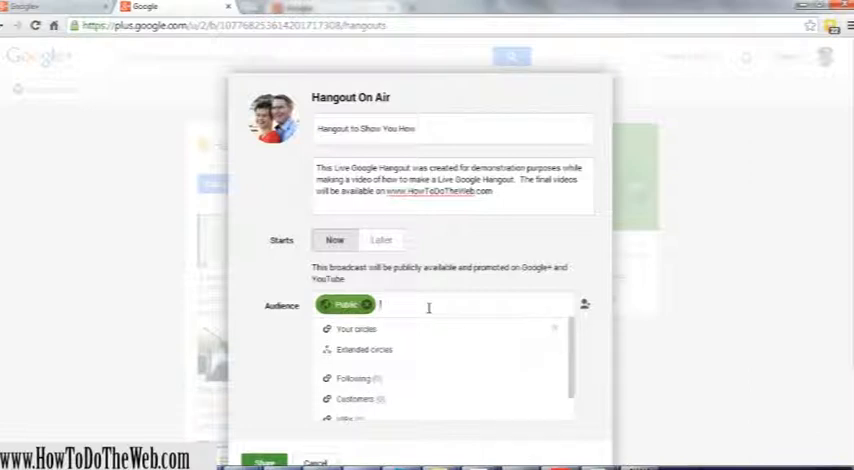
text(michelle edho)
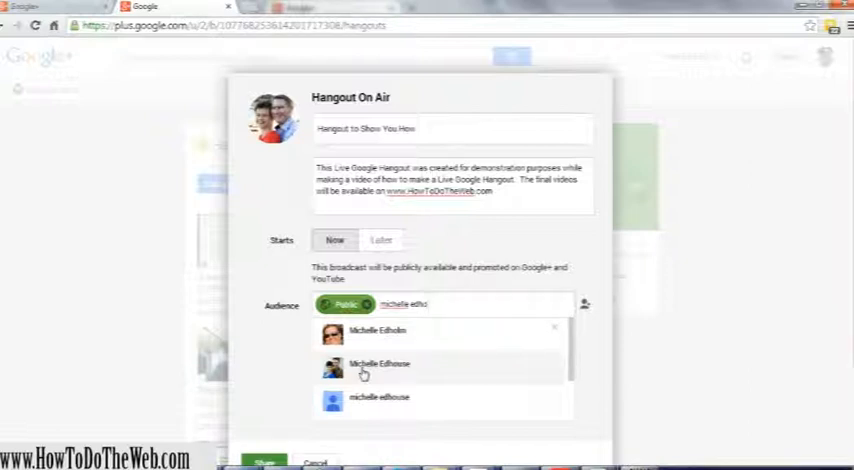
click(378, 363)
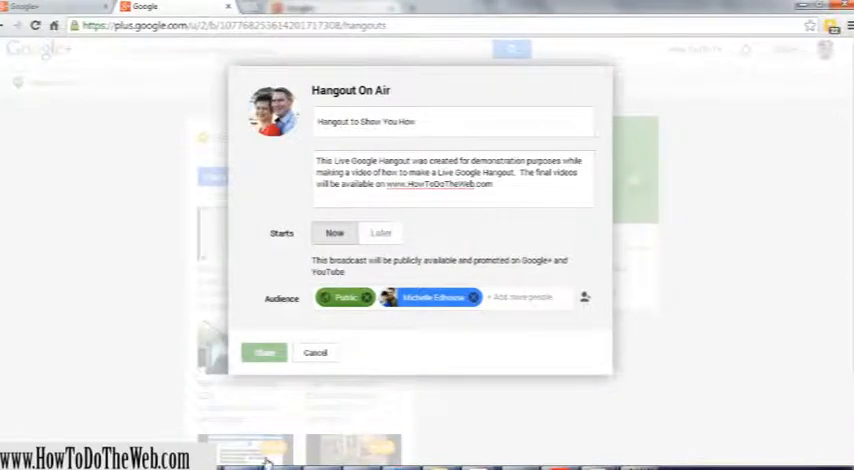
click(263, 352)
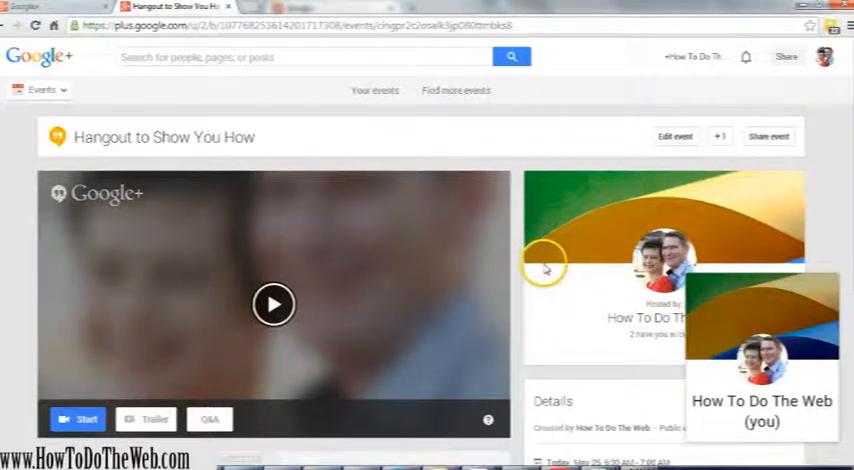
Step: Scroll the event page's details and viewers, dismissing two notification pop-ups
scroll(down, 3)
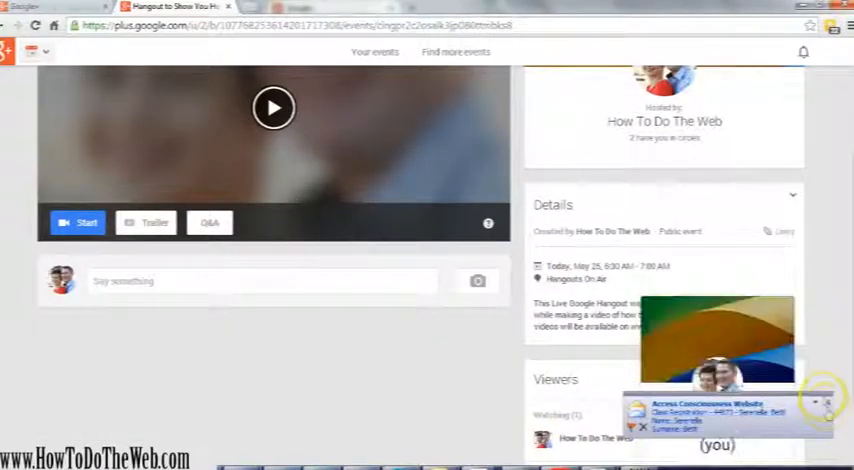
click(820, 400)
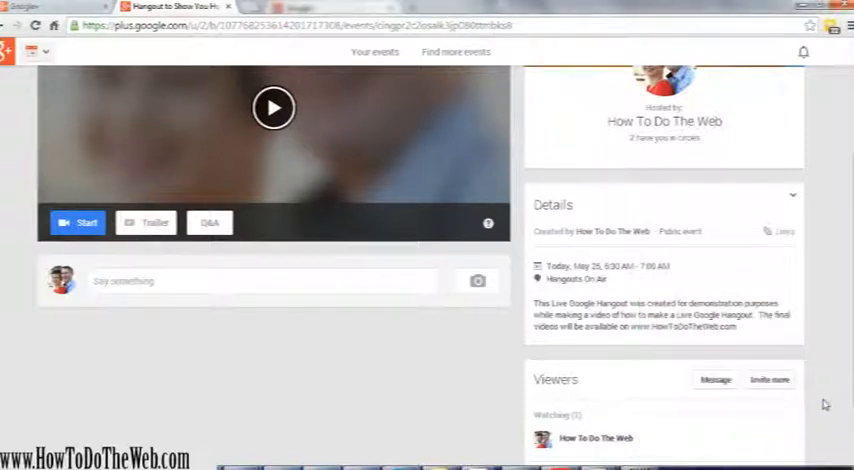
scroll(down, 3)
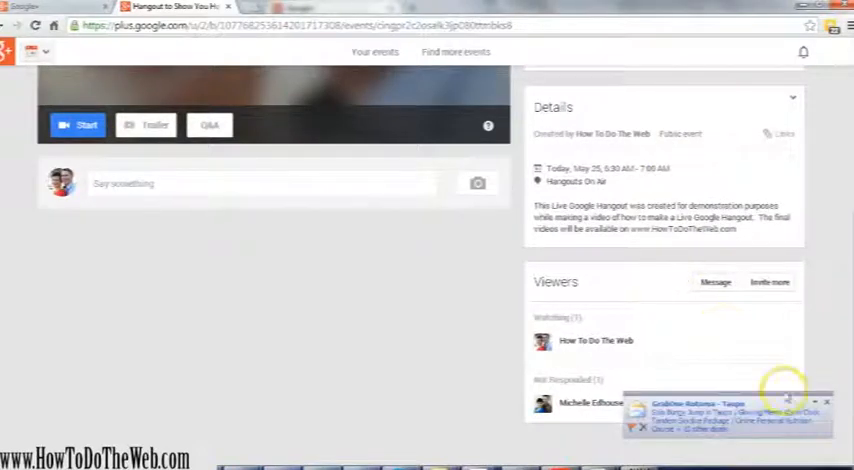
click(814, 401)
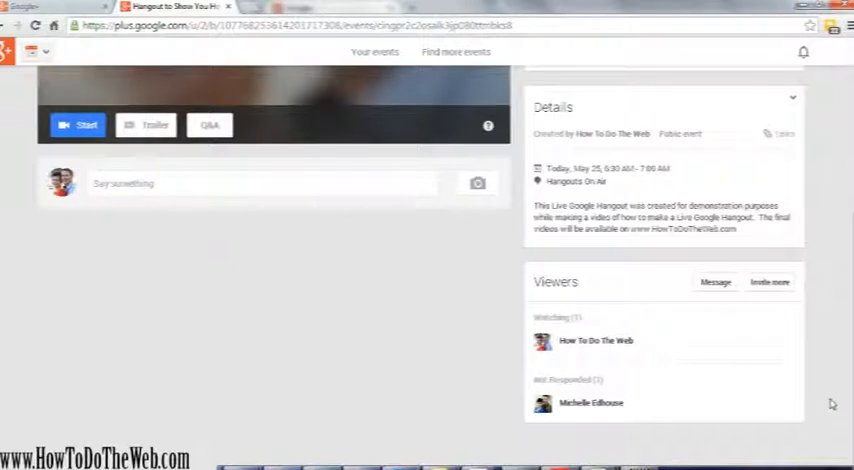
mouse_move(401, 286)
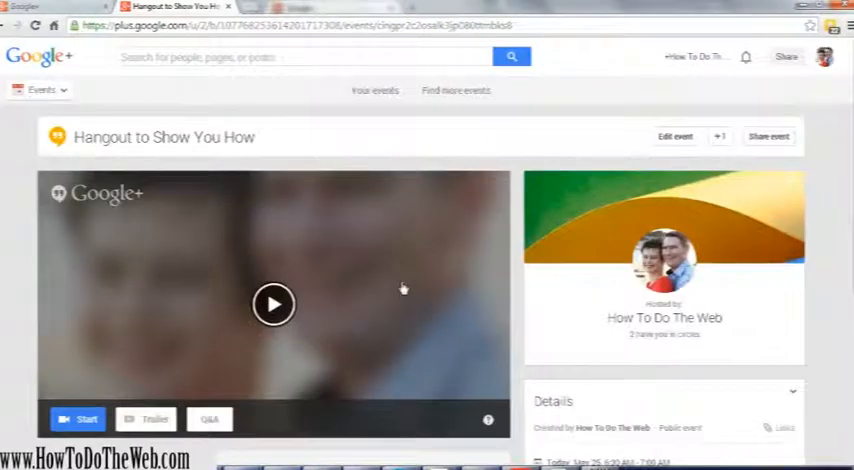
mouse_move(405, 289)
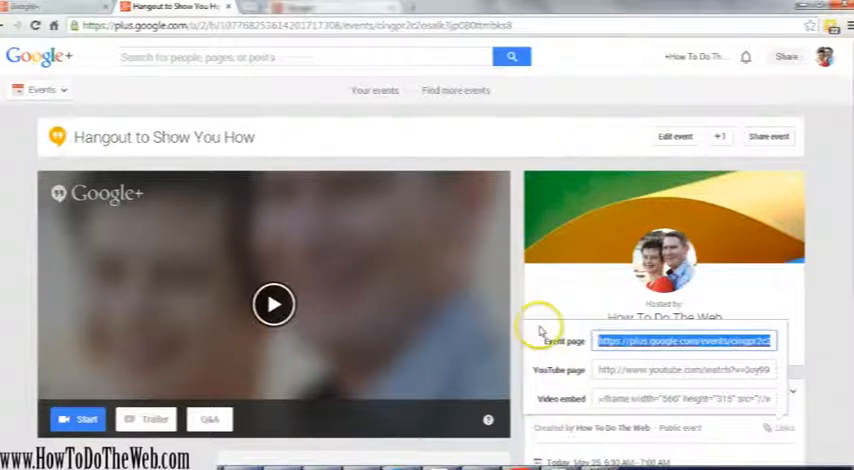
mouse_move(485, 447)
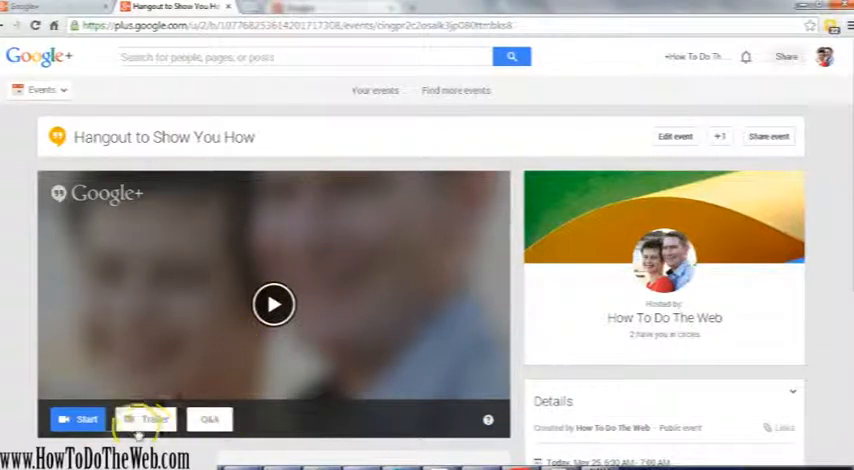
Step: Search YouTube for 'how to do the web gmail' and pick the Gmail setup video as trailer
click(145, 418)
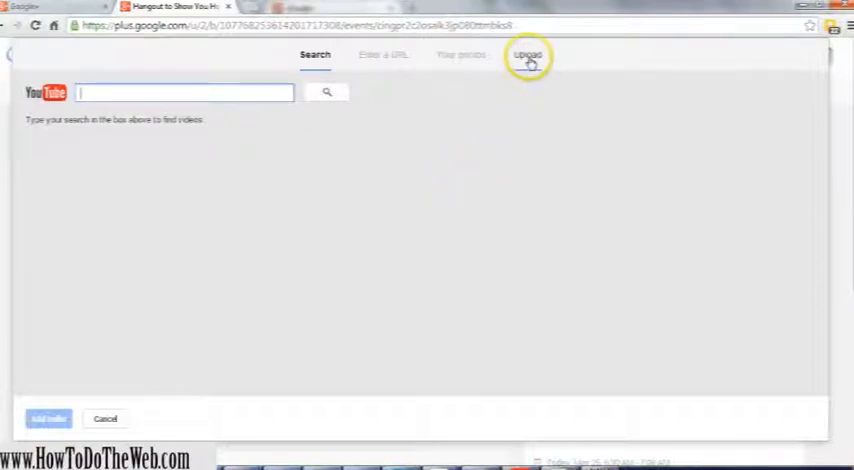
mouse_move(353, 62)
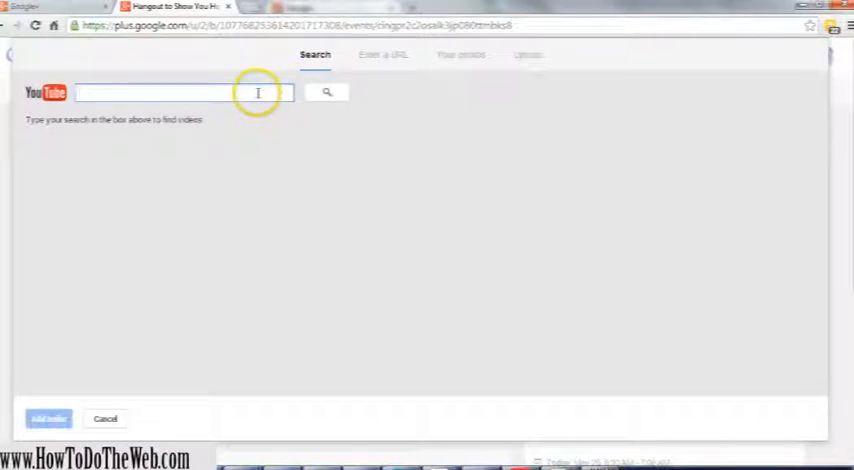
text(to do the web)
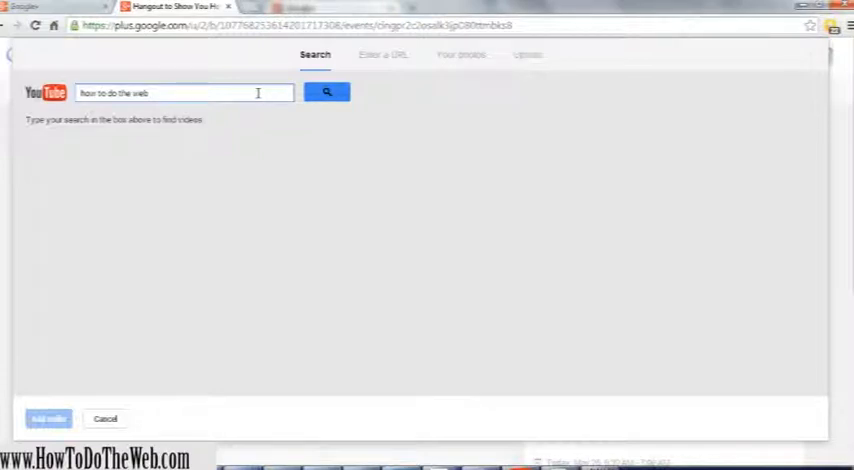
text(gma)
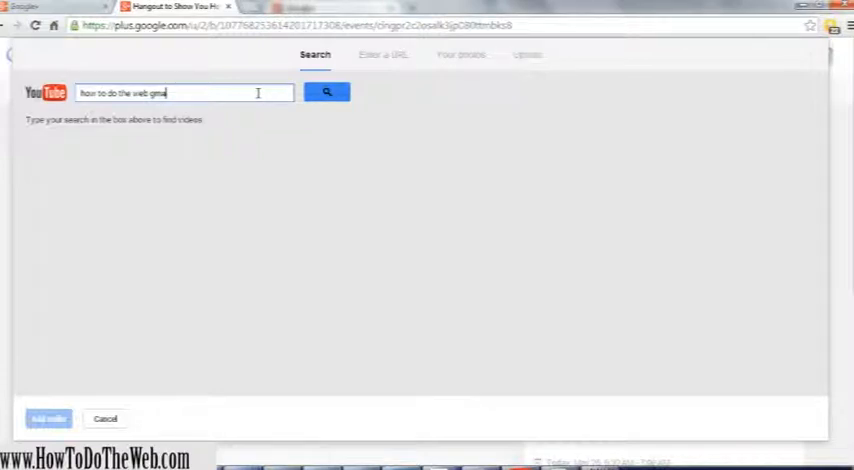
click(327, 92)
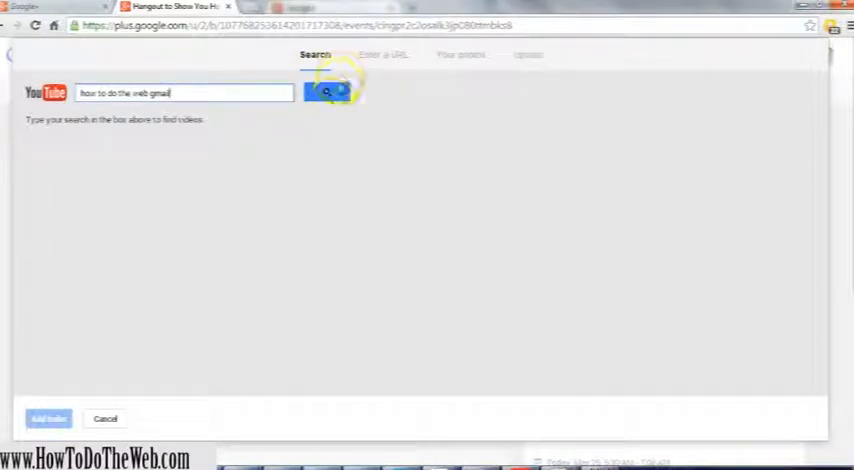
click(327, 92)
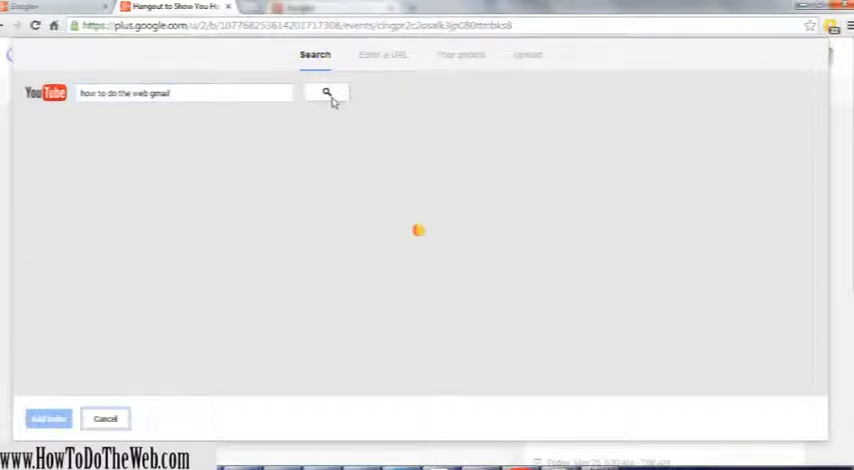
click(326, 92)
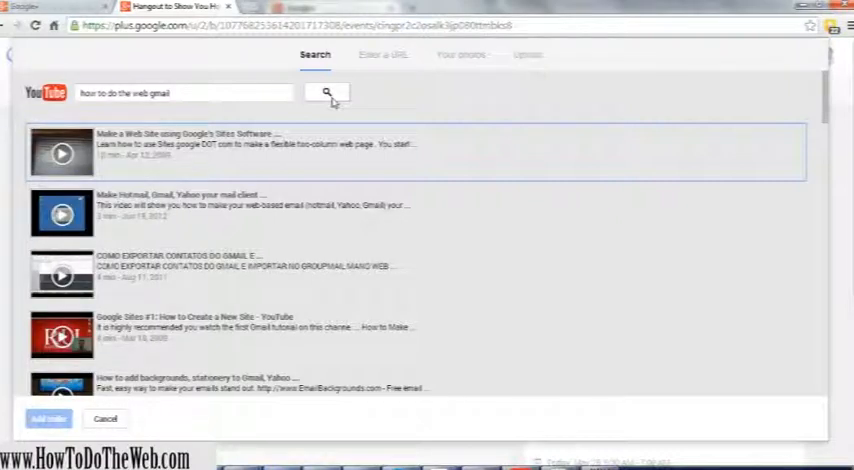
scroll(down, 3)
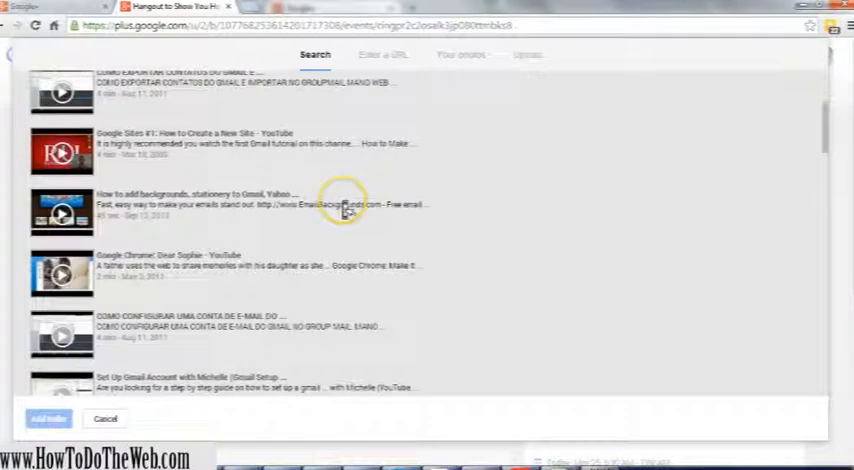
scroll(down, 3)
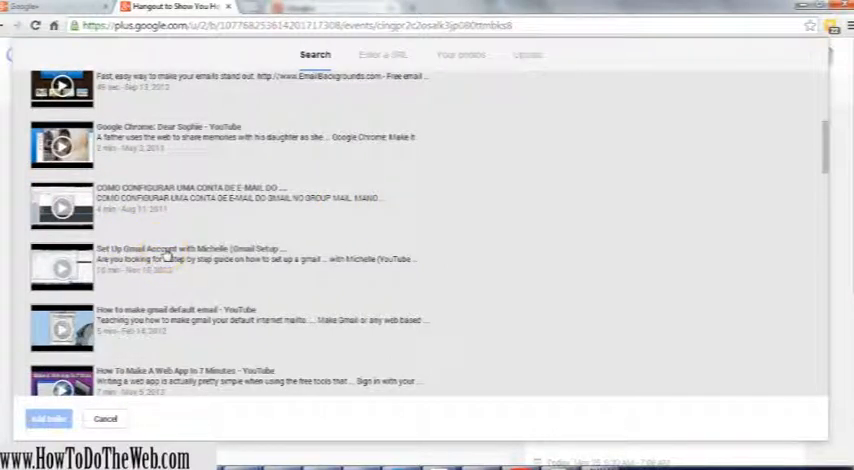
click(250, 267)
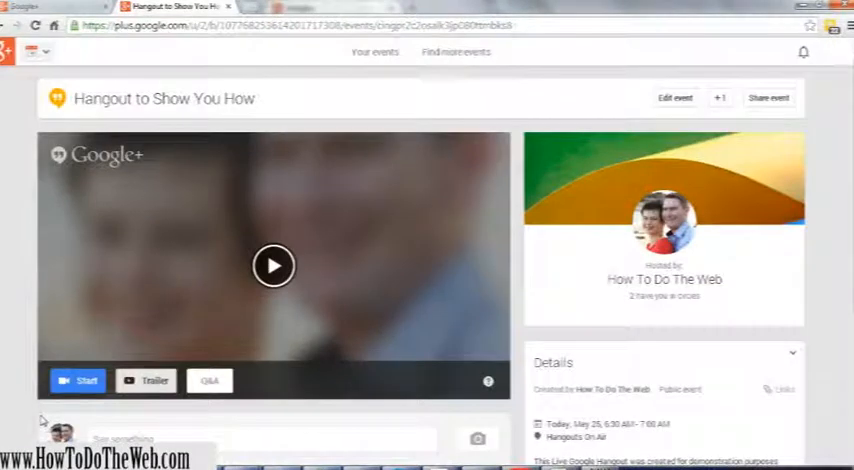
Step: Attach the Gmail account setup video as the event trailer, play it, then remove it
click(147, 380)
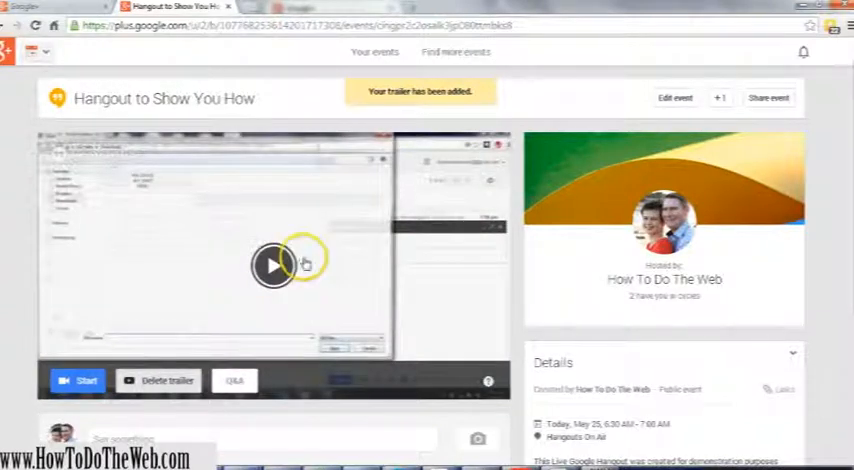
click(274, 266)
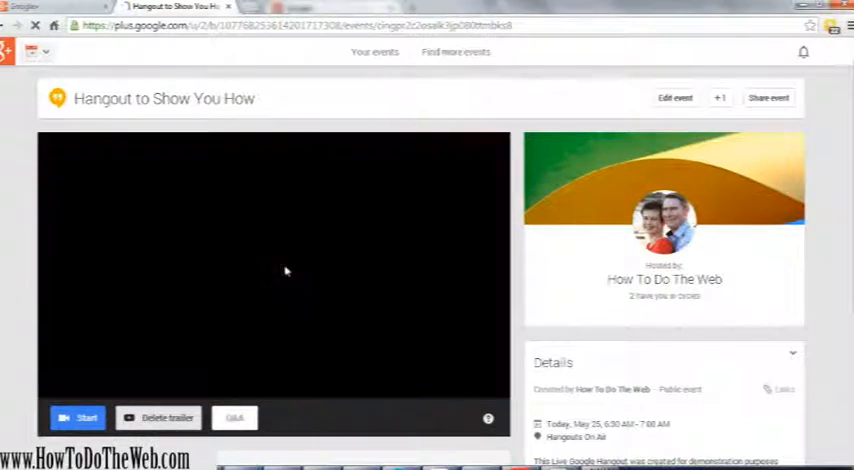
click(285, 272)
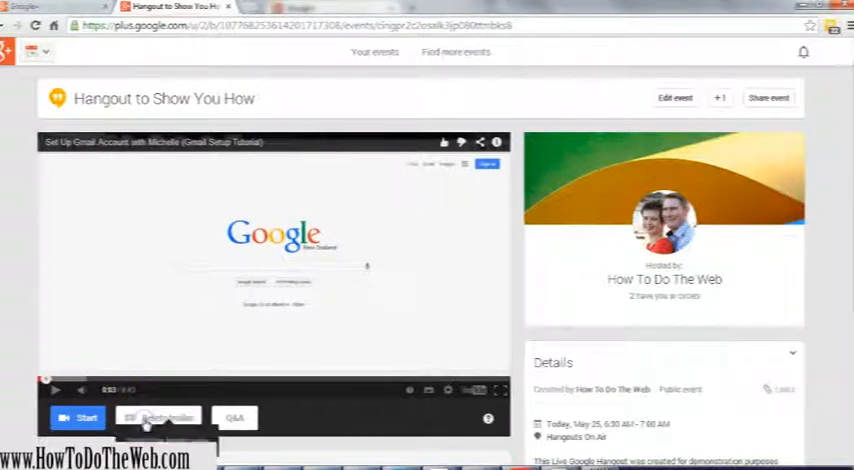
click(157, 417)
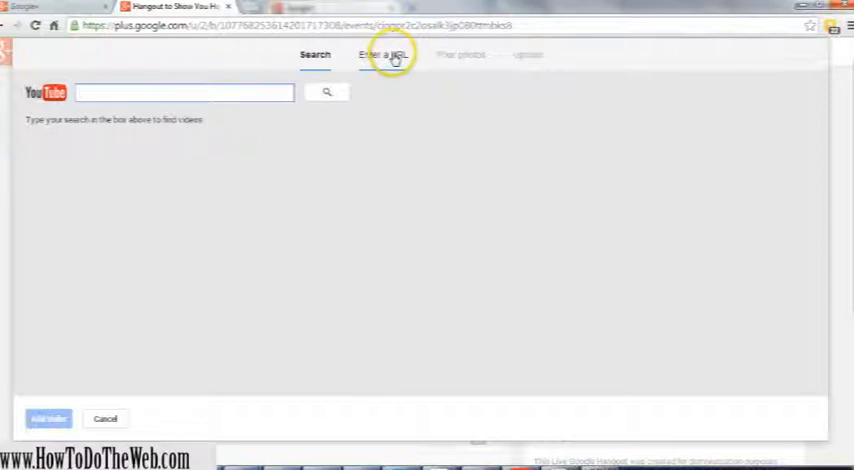
Step: Browse the Enter a URL, Your photos and Upload trailer source tabs
click(384, 54)
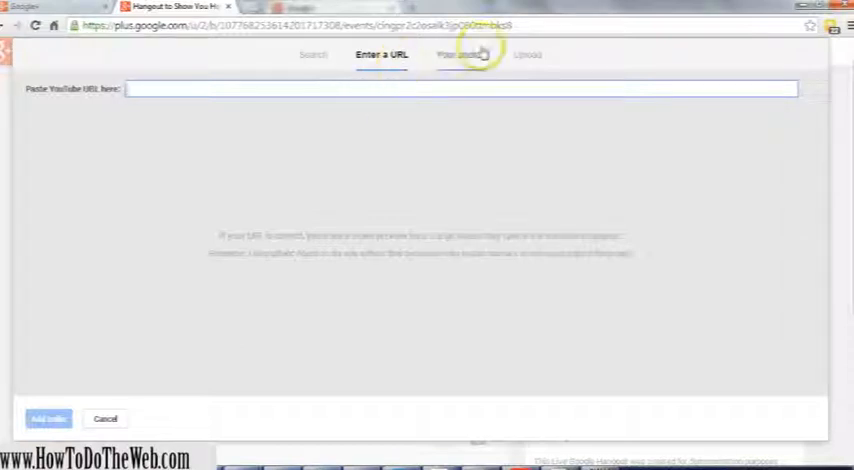
click(459, 54)
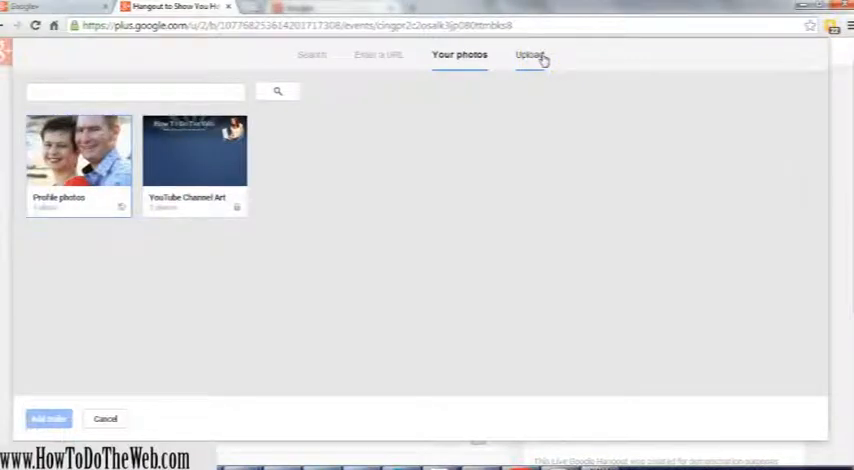
click(528, 55)
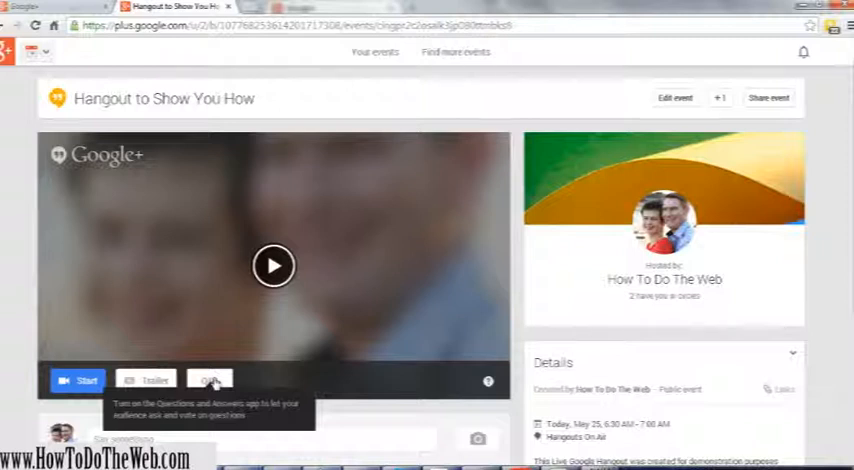
Step: Enable the Questions and Answers app for the Hangout to Show You How event
click(210, 381)
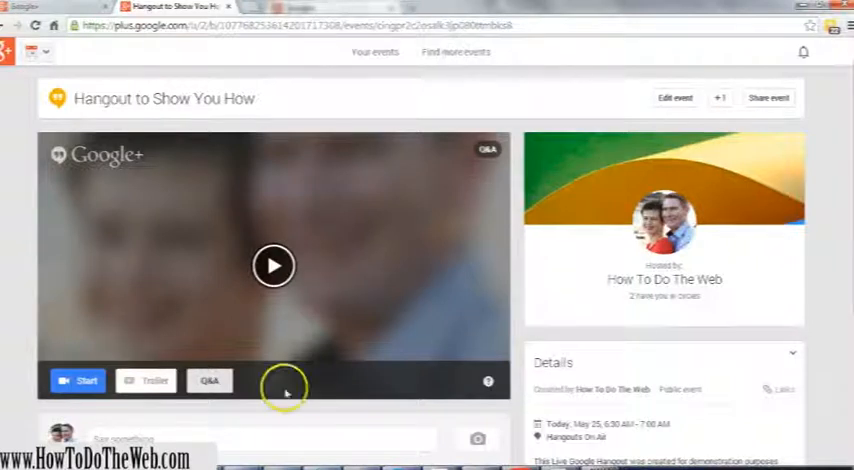
scroll(down, 3)
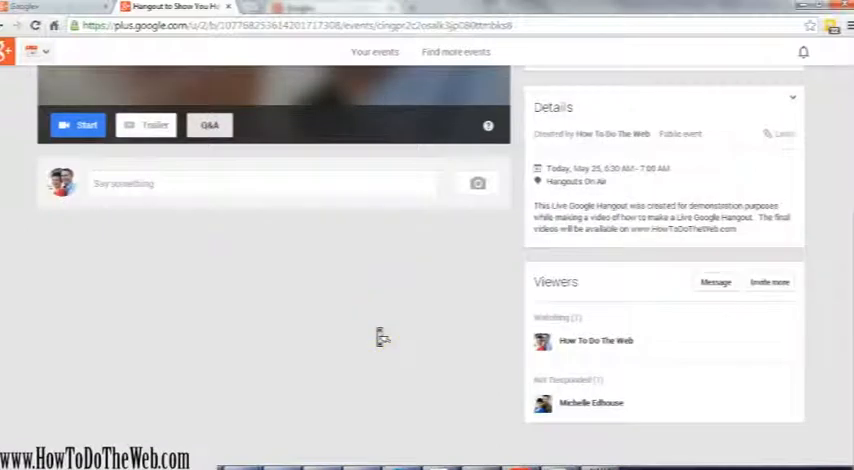
scroll(up, 3)
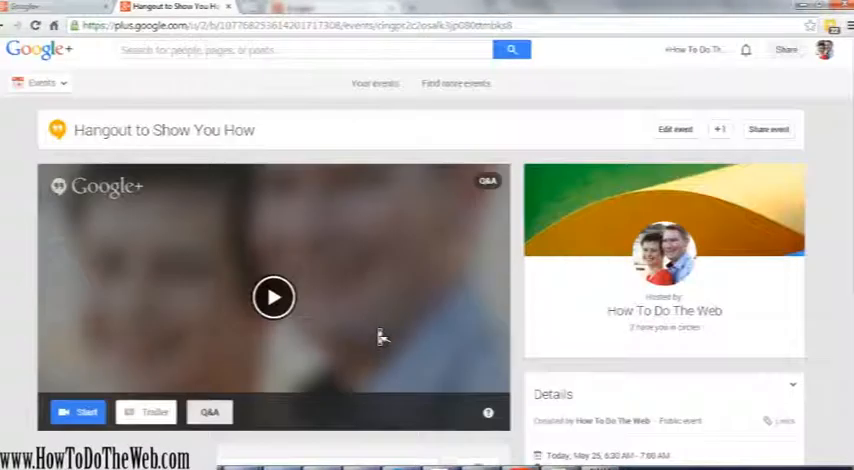